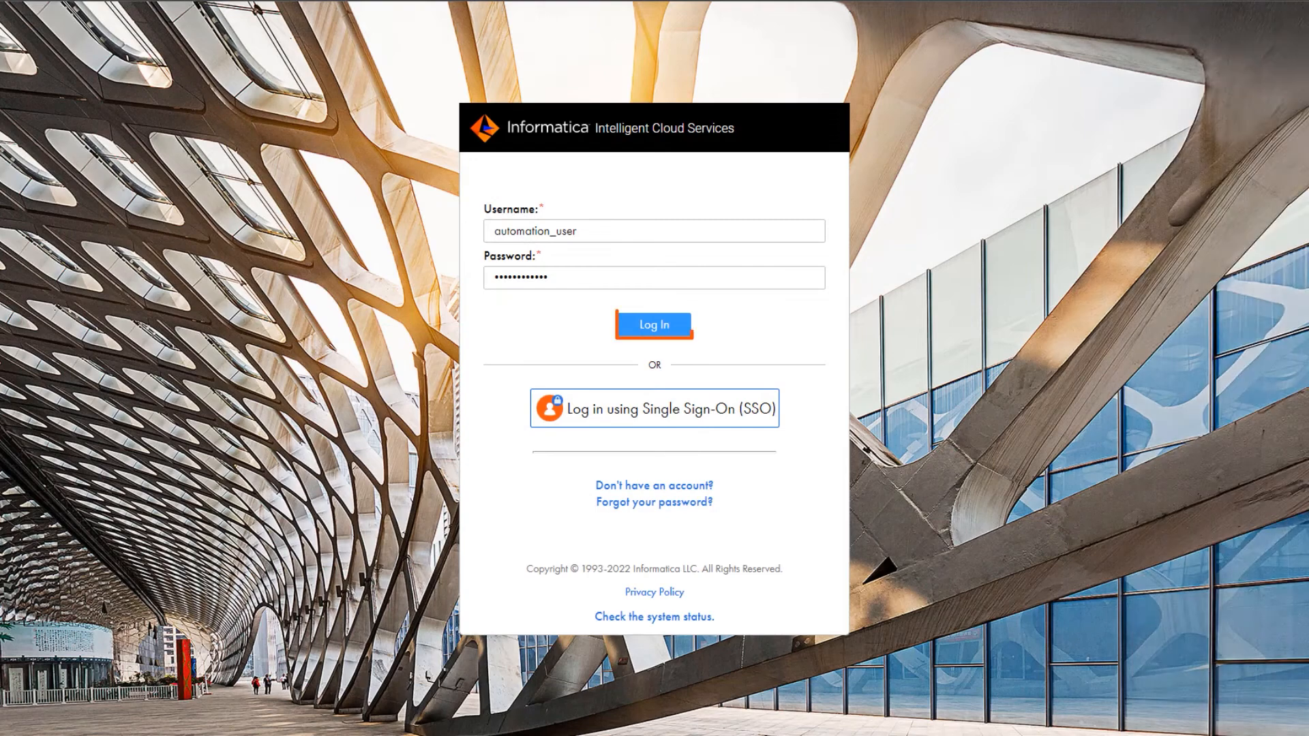
Log in to Informatica Intelligent Cloud Services with the entered username and password.
left_click(654, 325)
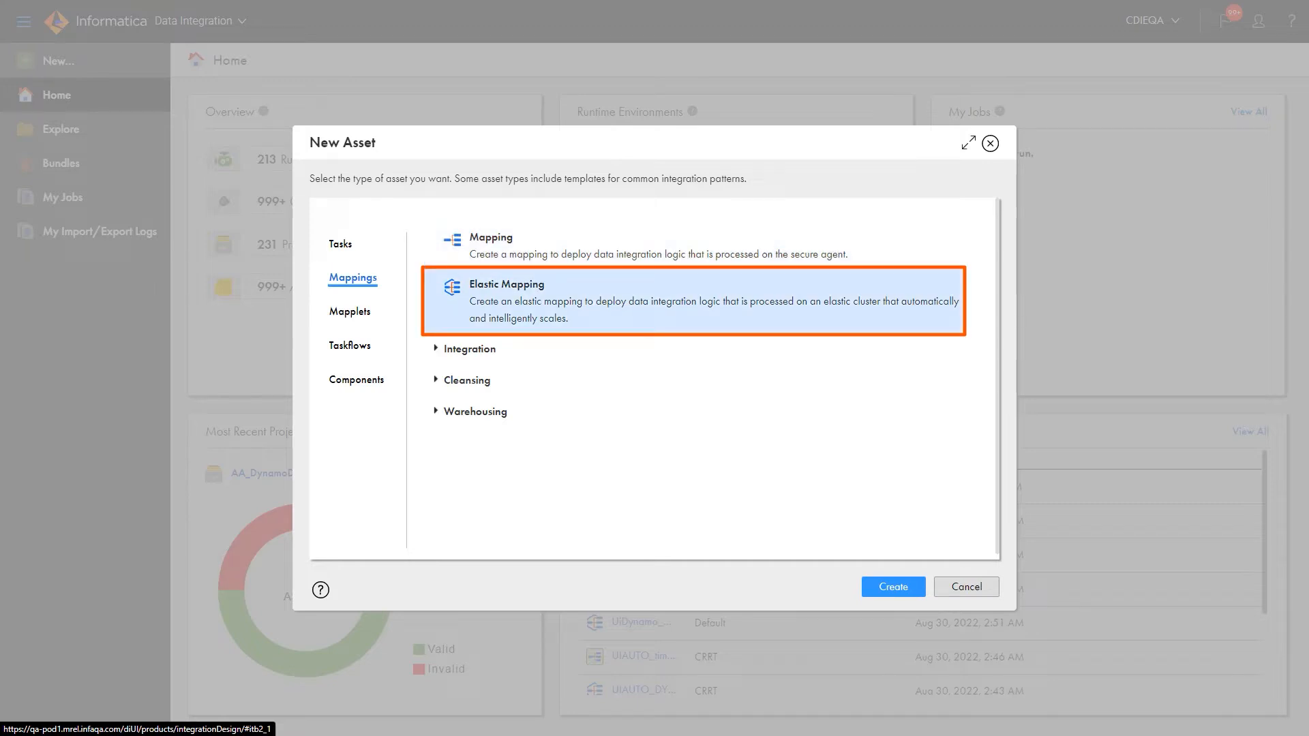
Choose Elastic Mapping as the type of the new mapping asset.
left_click(891, 586)
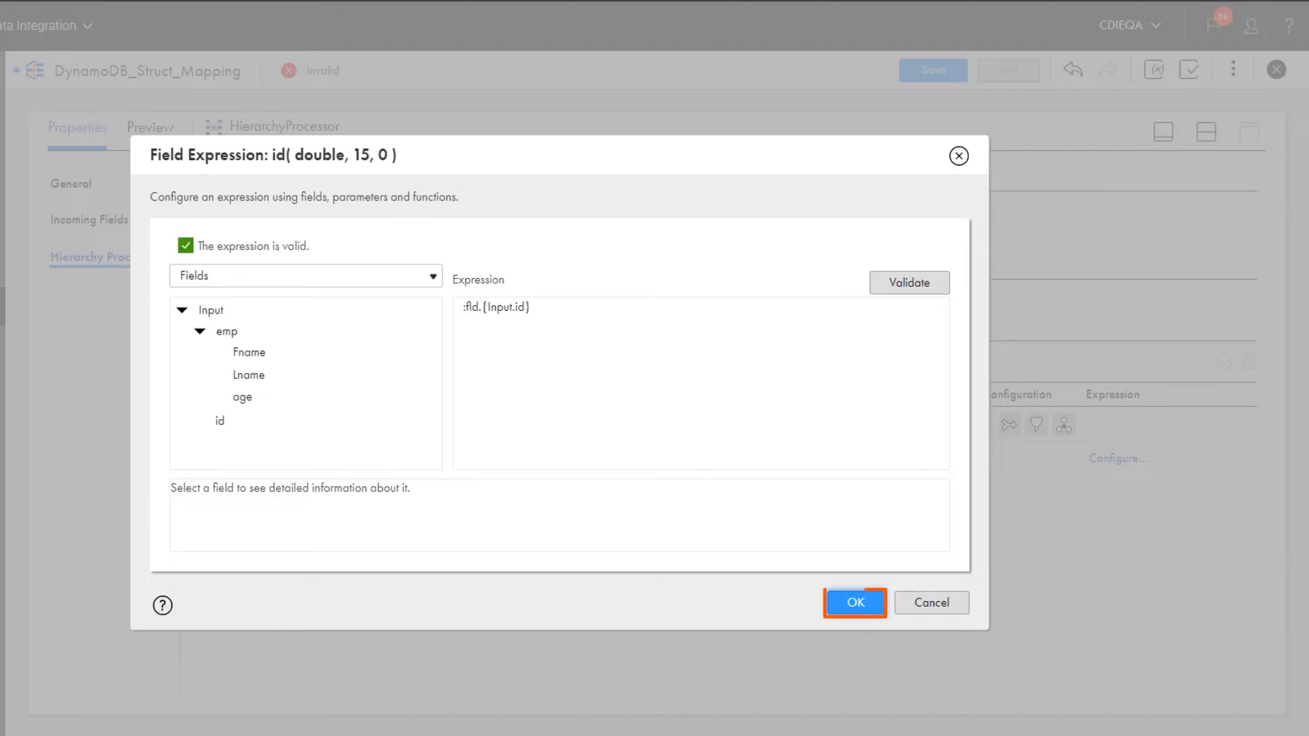
Confirm the id output field's expression :fld.[Input.id] in the Hierarchy Processor.
left_click(852, 602)
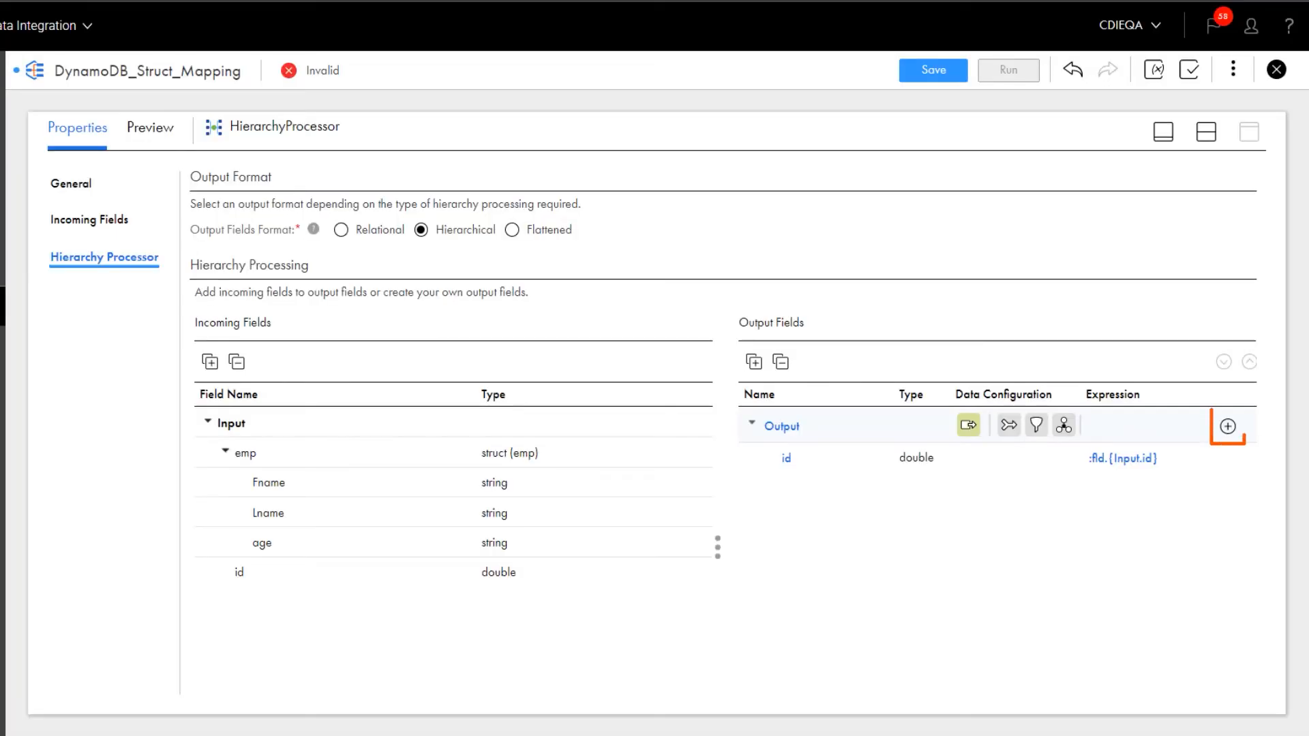